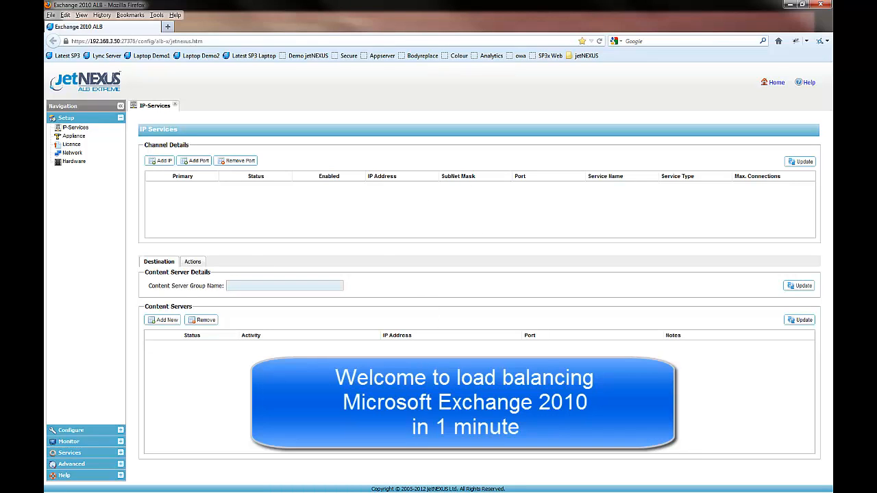
Step: Select the Exchange 2010 Generic LocalInterface1 file as the new configuration on Update Software
click(189, 262)
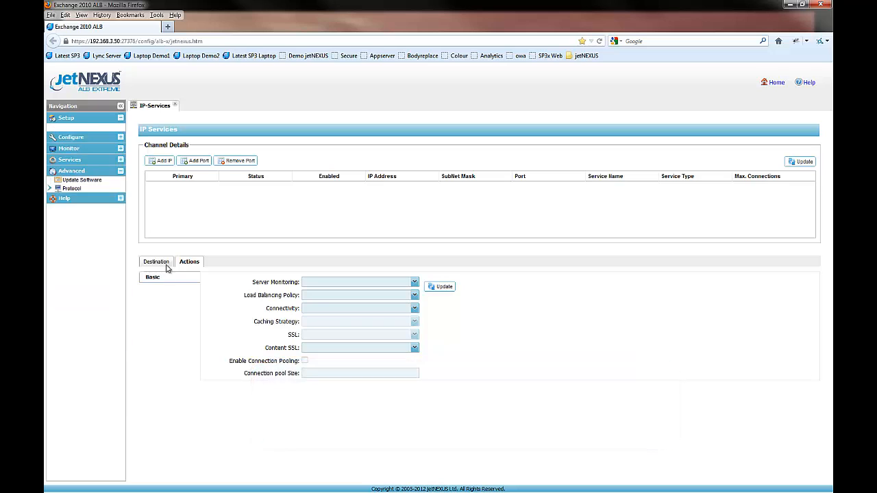
click(81, 179)
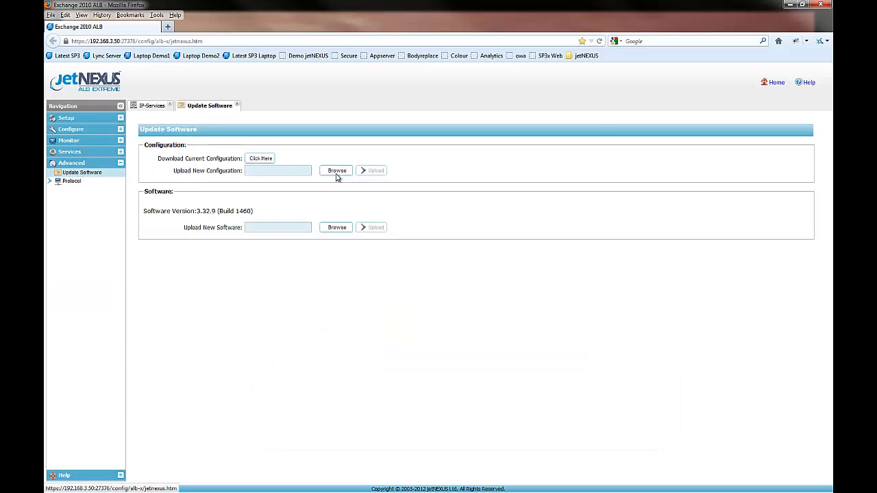
click(336, 170)
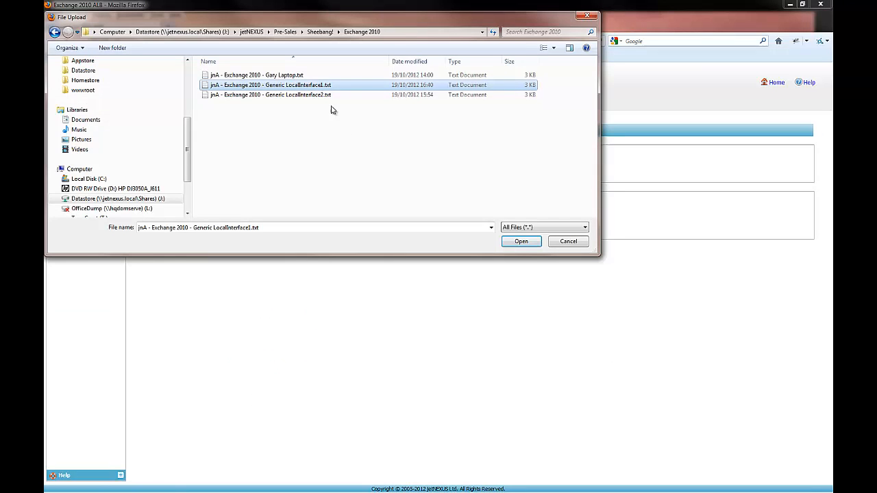
click(521, 241)
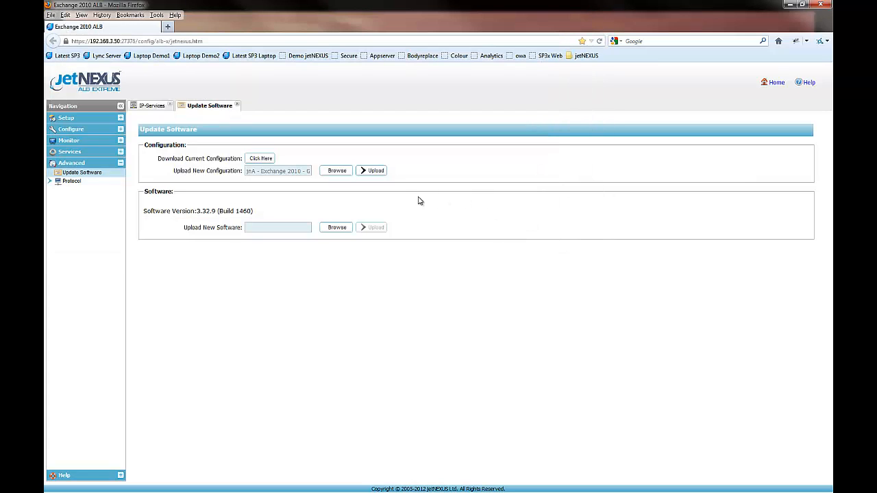
Step: Upload the chosen Exchange 2010 configuration and wait for the page to go blank
click(371, 170)
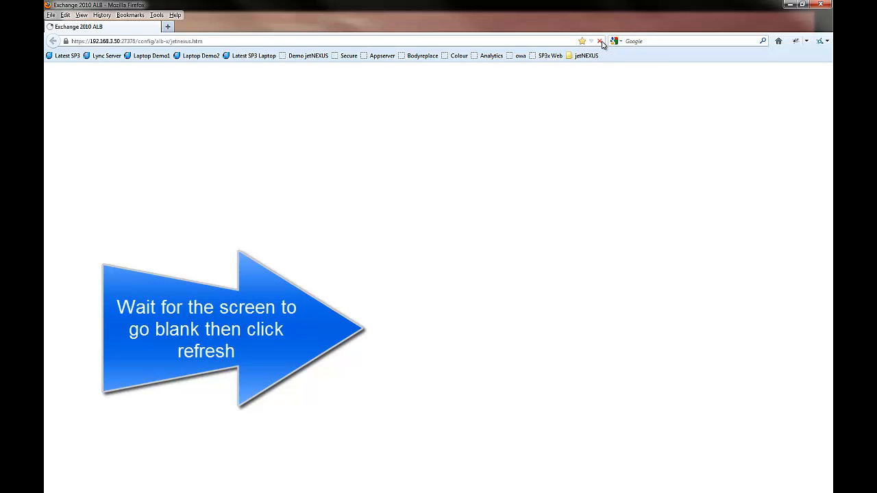
Step: Refresh the browser to reload the jetNEXUS interface after the appliance restarts
click(600, 41)
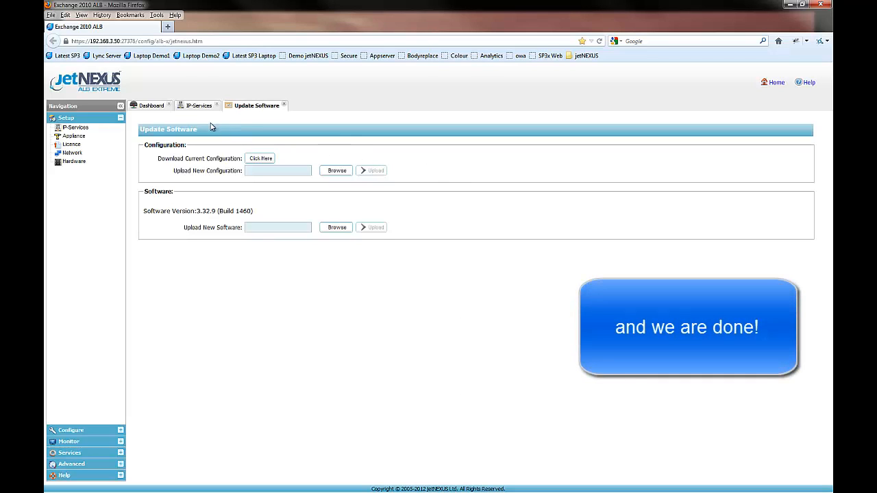
Step: Review the Exchange 2010 IP services and content servers, then inspect the port 59534 channel's actions
click(199, 105)
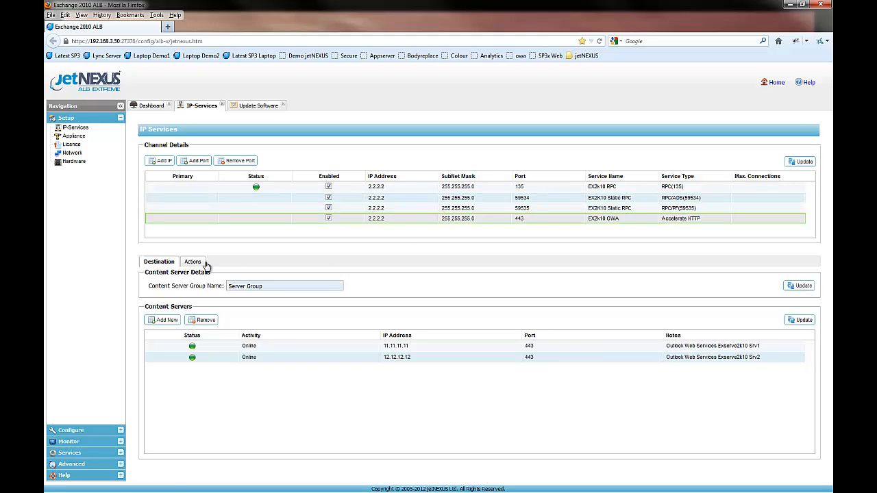
click(192, 261)
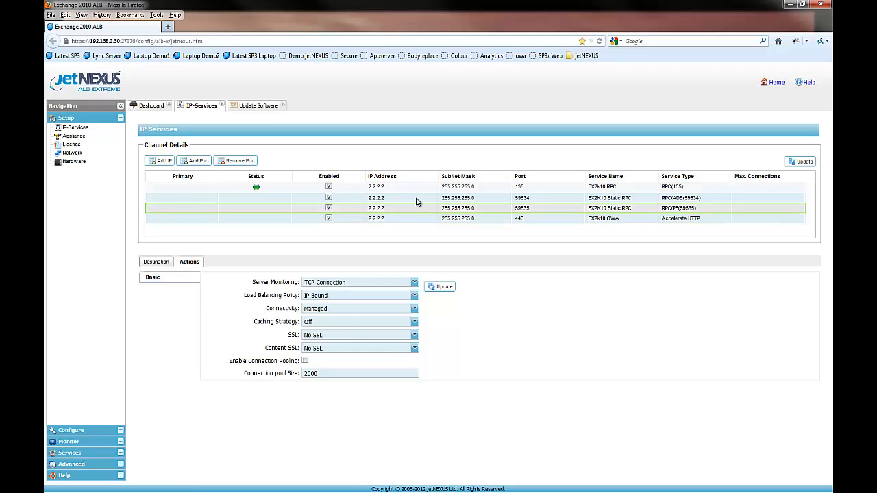
click(416, 197)
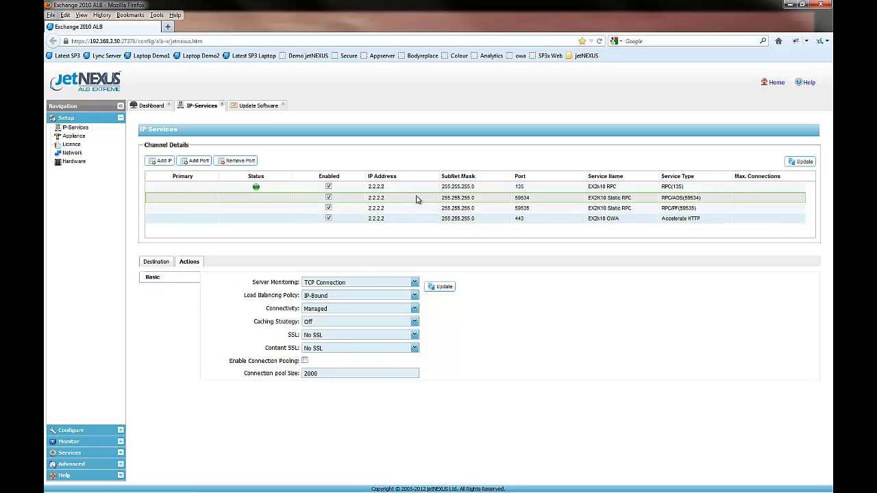